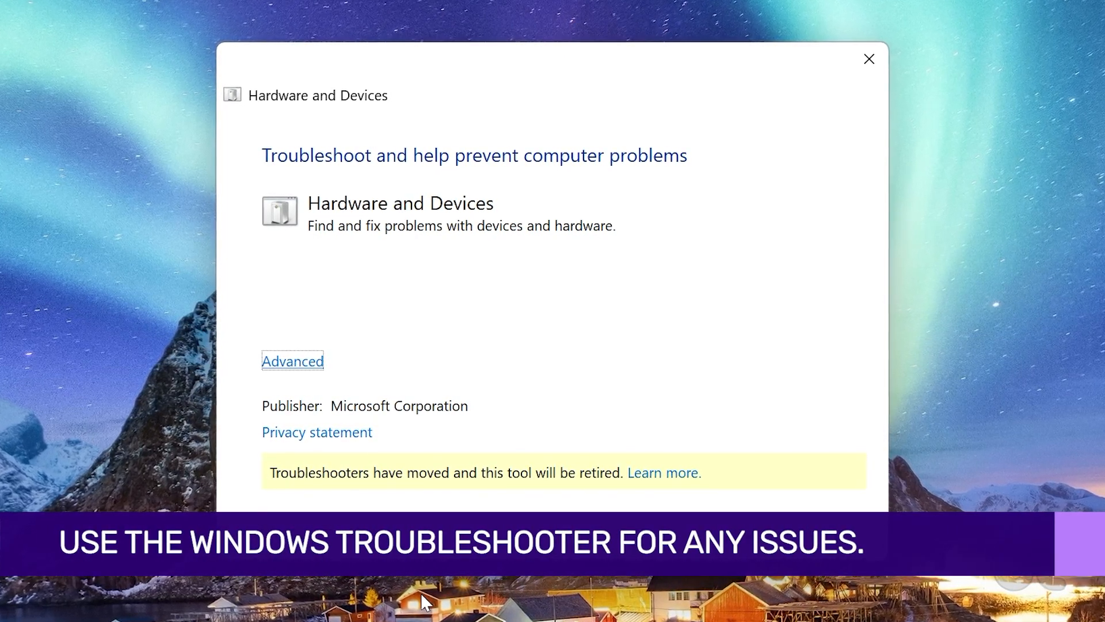
Step: Close the Hardware and Devices troubleshooter window
left_click(869, 58)
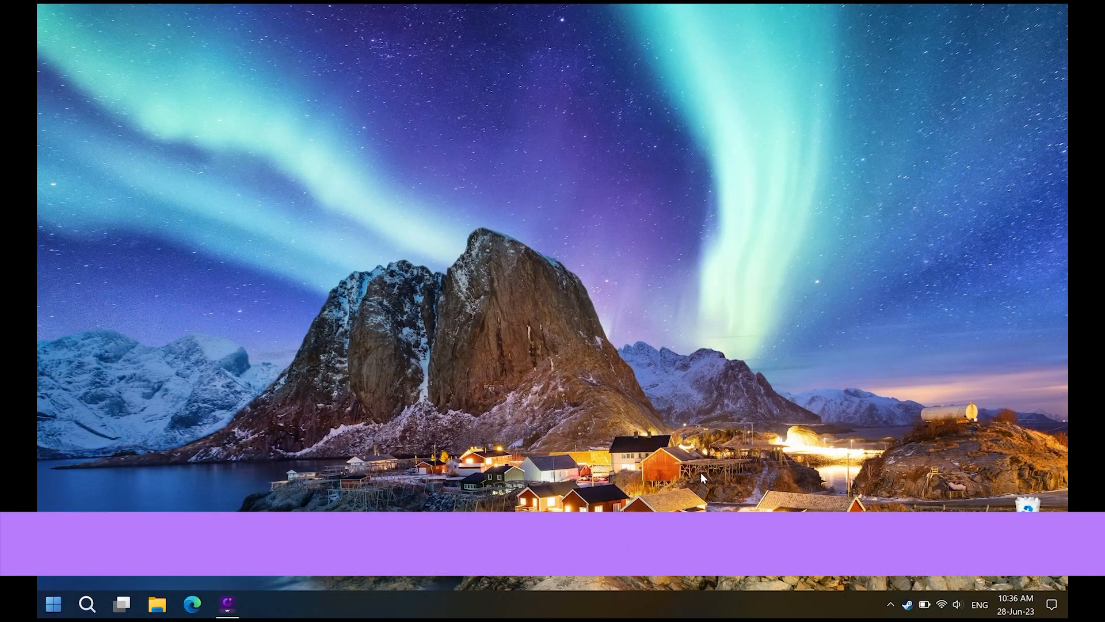
Step: Run 'msdt.exe -id DeviceDiagnostic' and start the hardware and devices check
key("win+r")
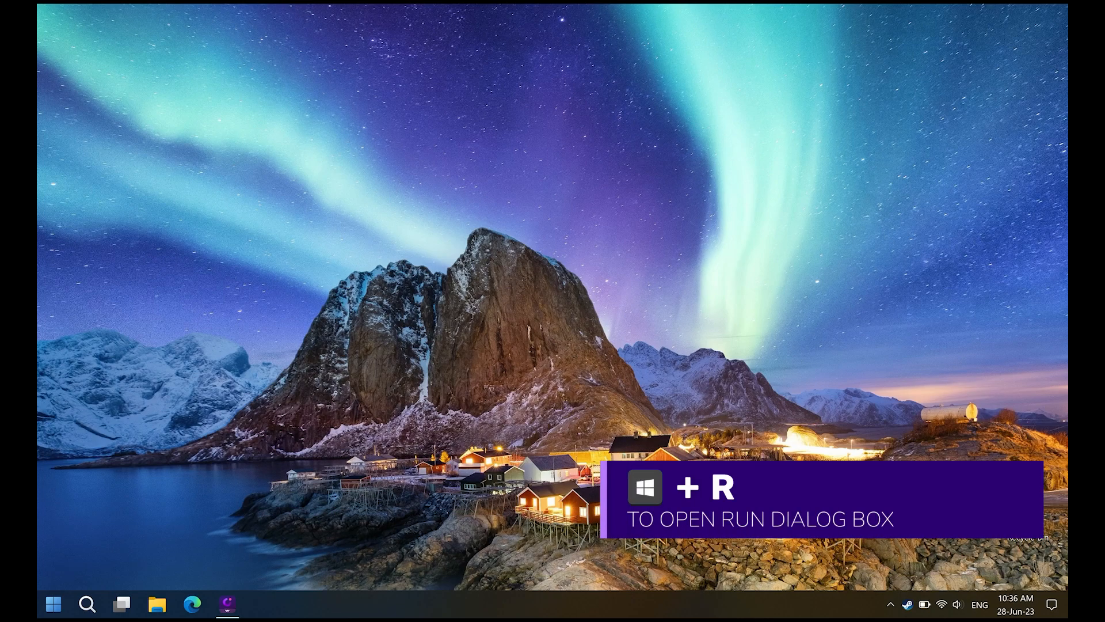
key("Win+r")
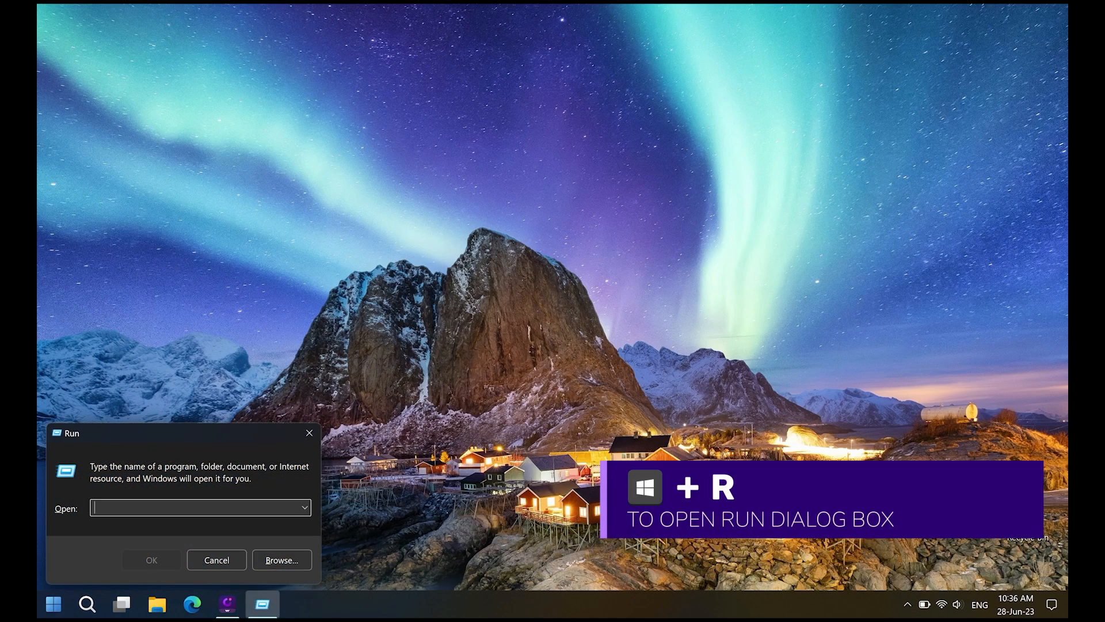
type("msdt.exe -id DeviceDia")
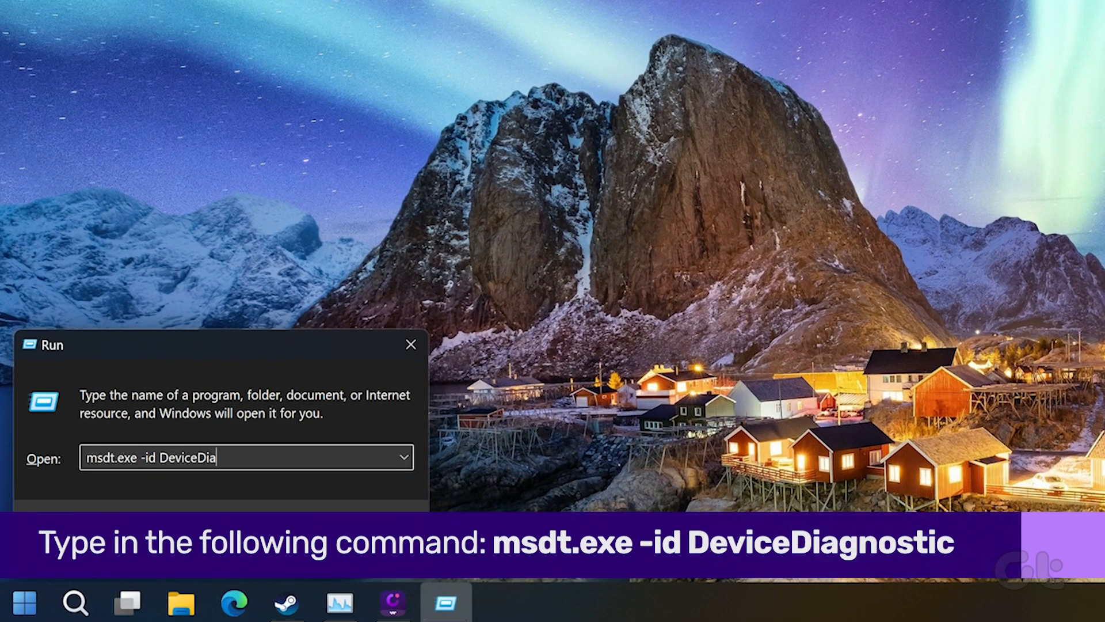
type("gnostic")
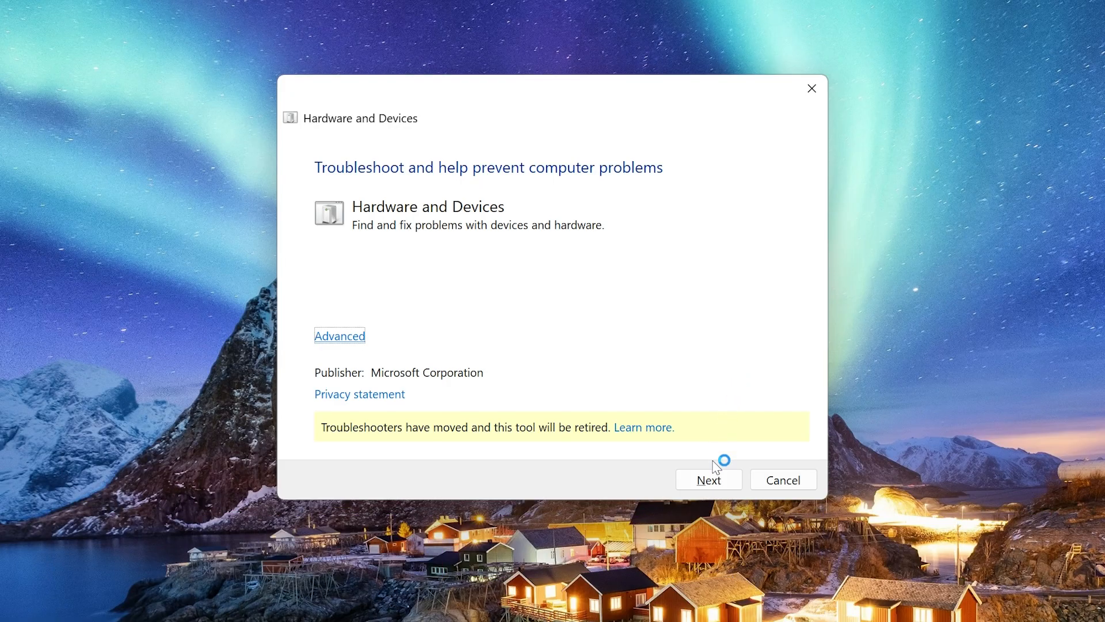
left_click(708, 479)
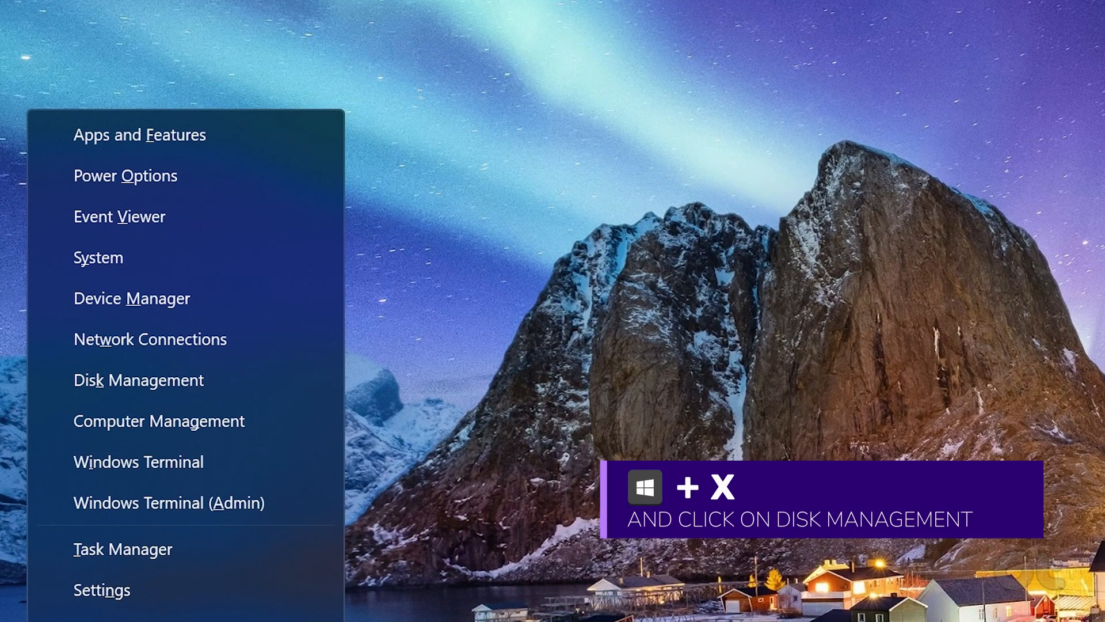
Step: Choose Disk Management from the power-user menu
left_click(138, 379)
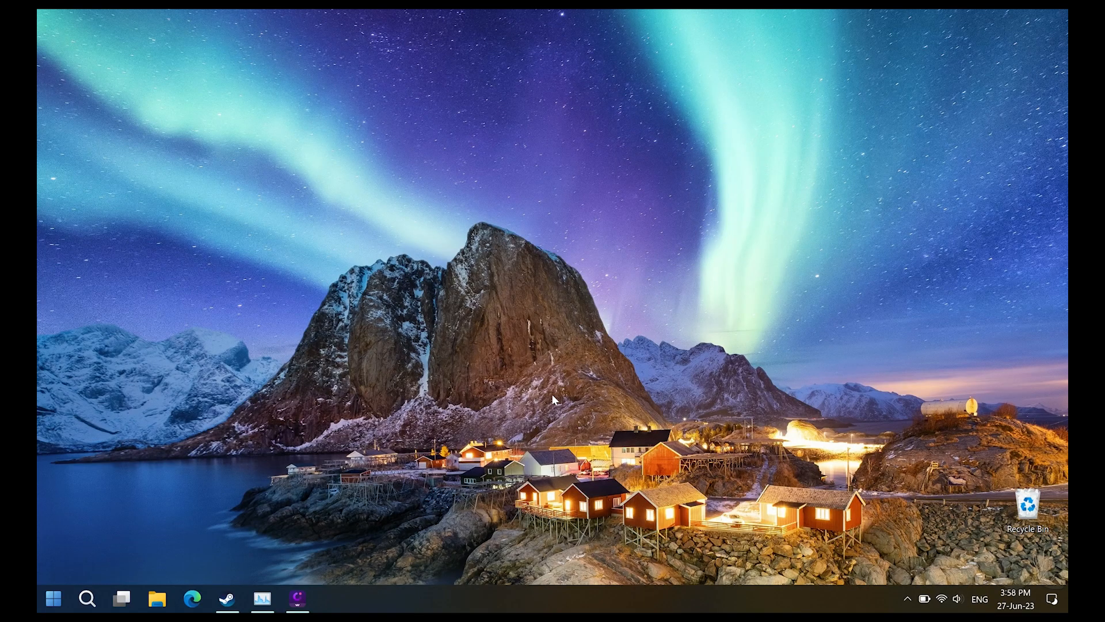
Step: Search Start for 'cmd' and launch Command Prompt as administrator
left_click(53, 599)
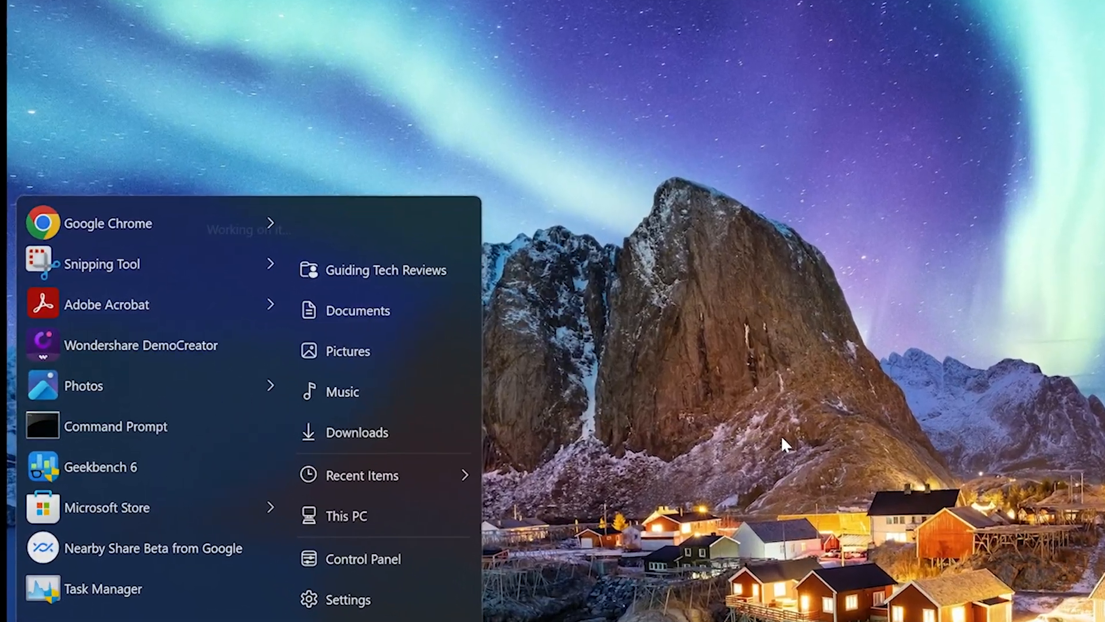
type("cmd")
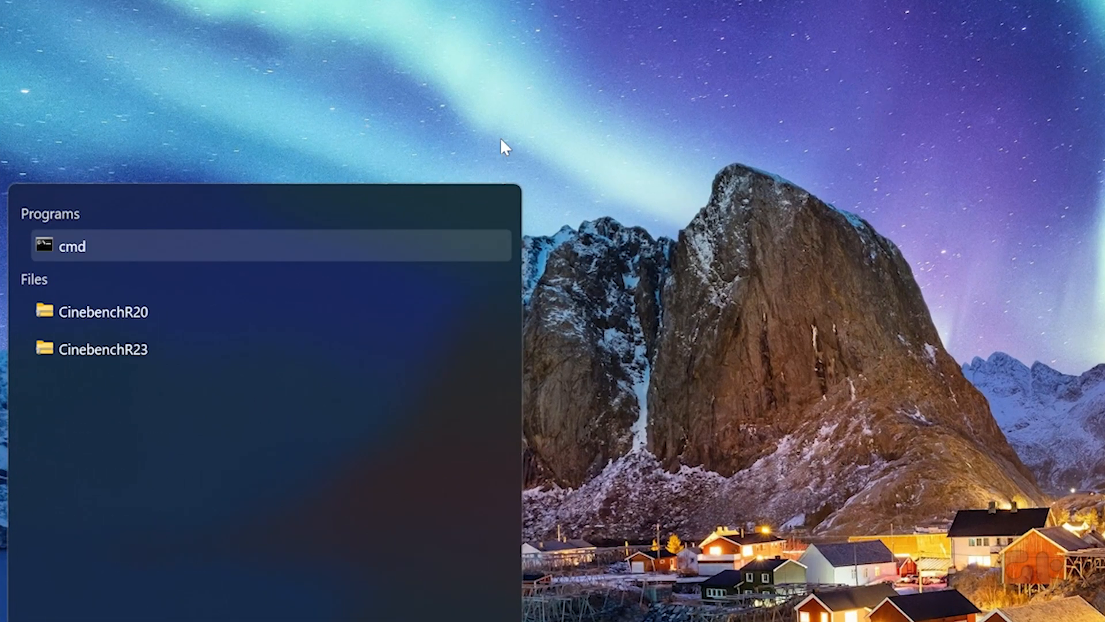
left_click(71, 246)
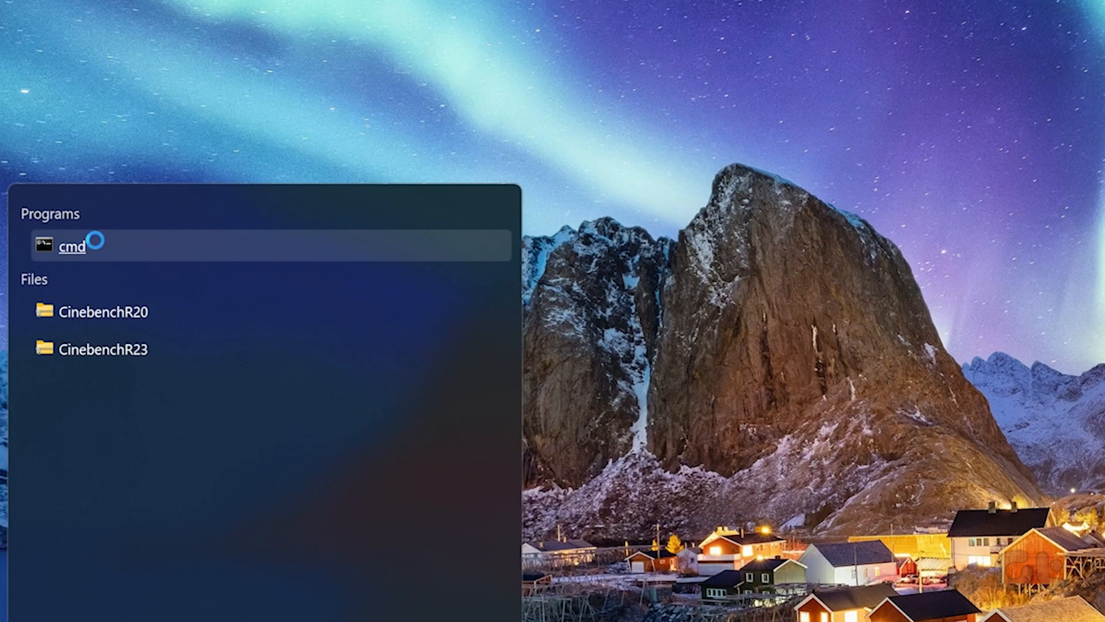
right_click(71, 246)
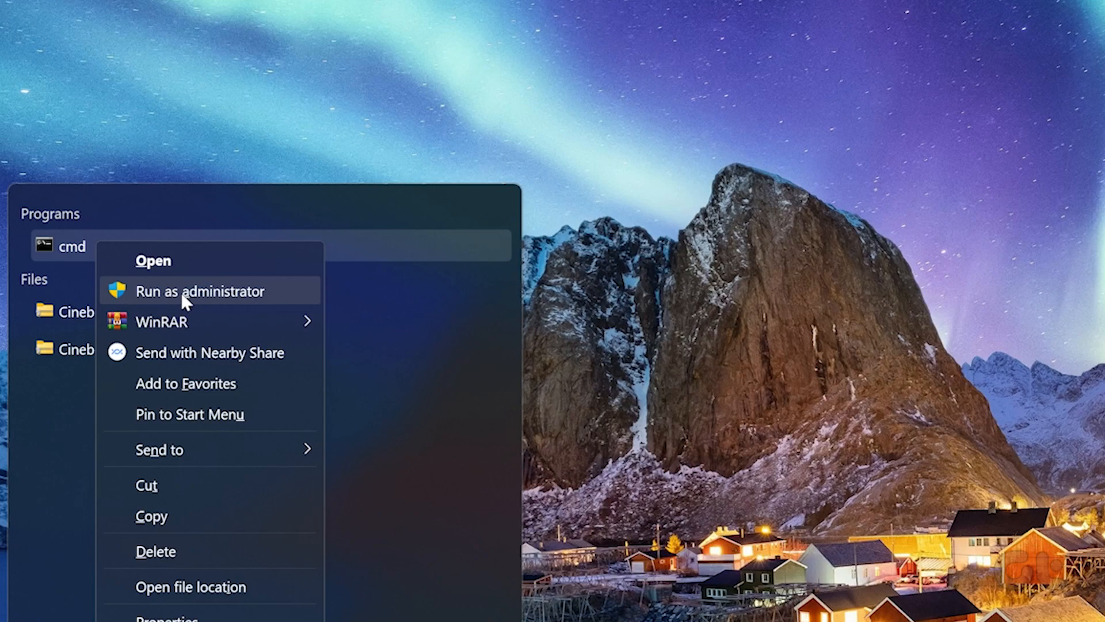
left_click(190, 291)
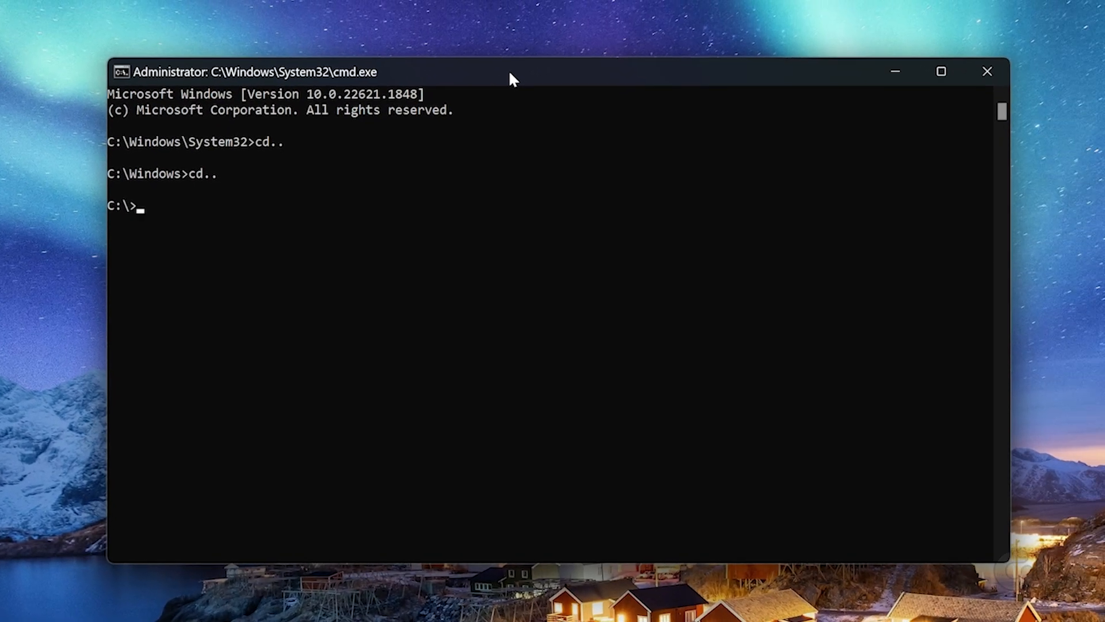
Step: Enter 'mountvol /E' at the elevated C:\ prompt
type("mount")
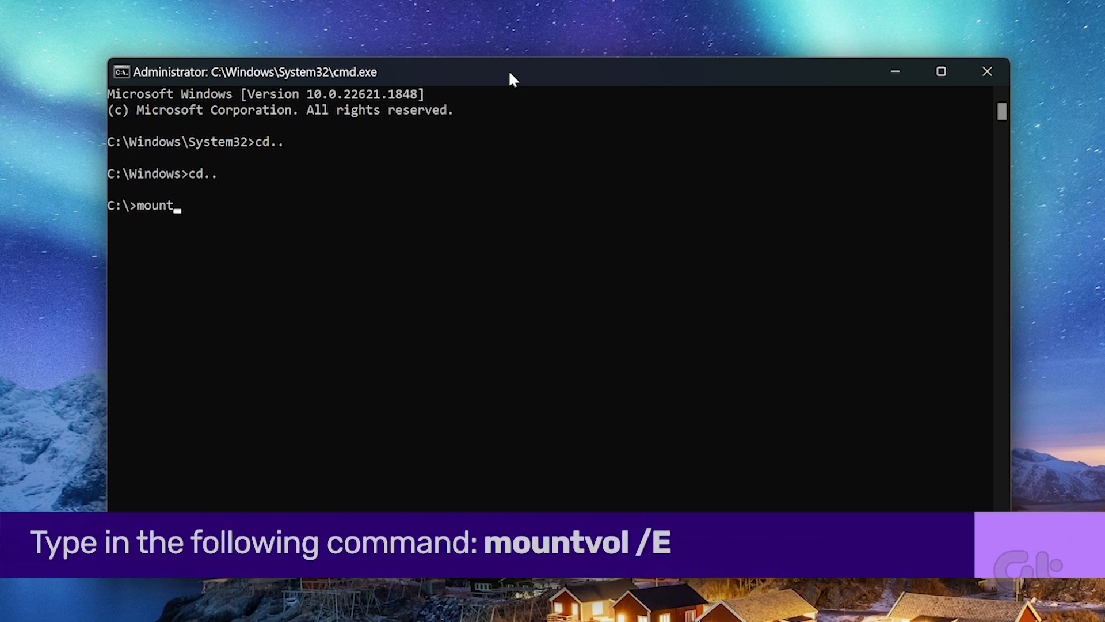
type("vol /")
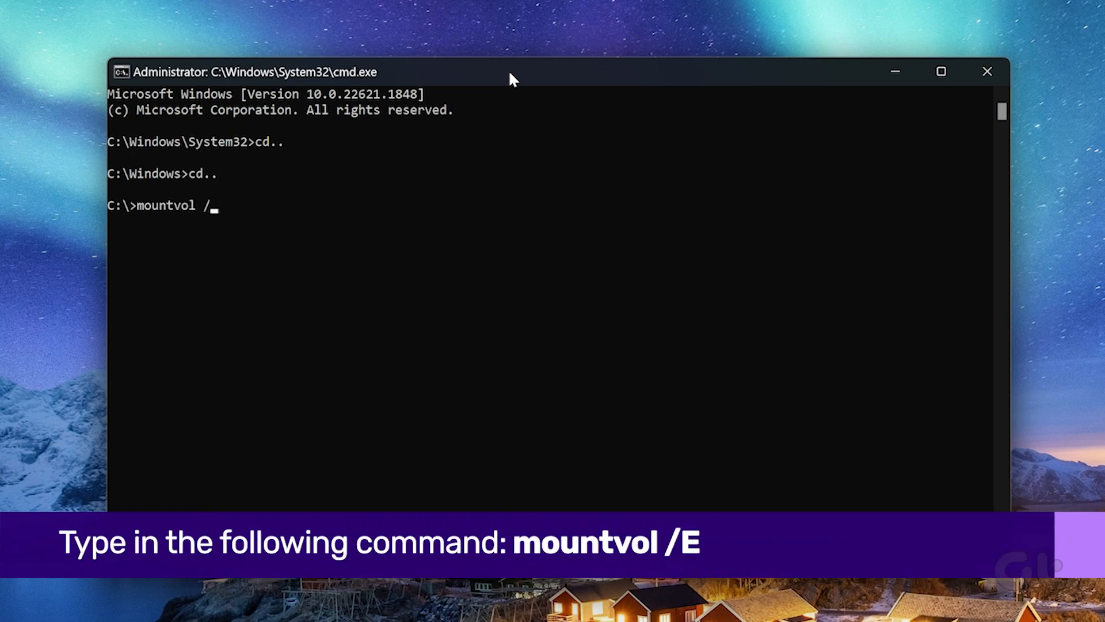
type("E")
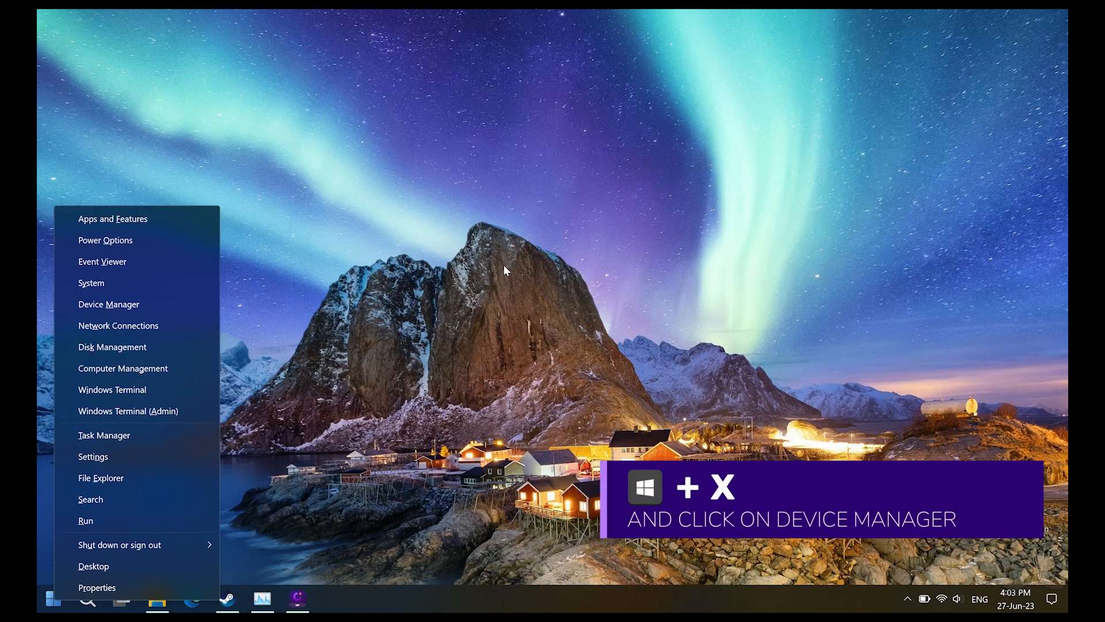
mouse_move(109, 304)
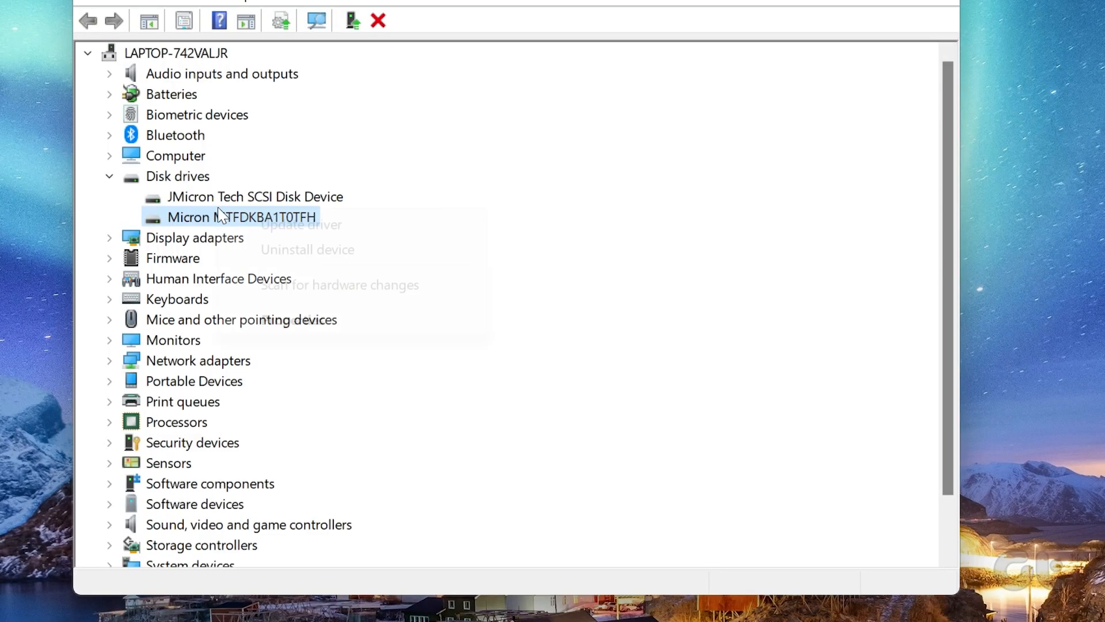
Step: Uninstall the Micron MTFDKBA1T0TFH disk drive and confirm the removal
left_click(305, 249)
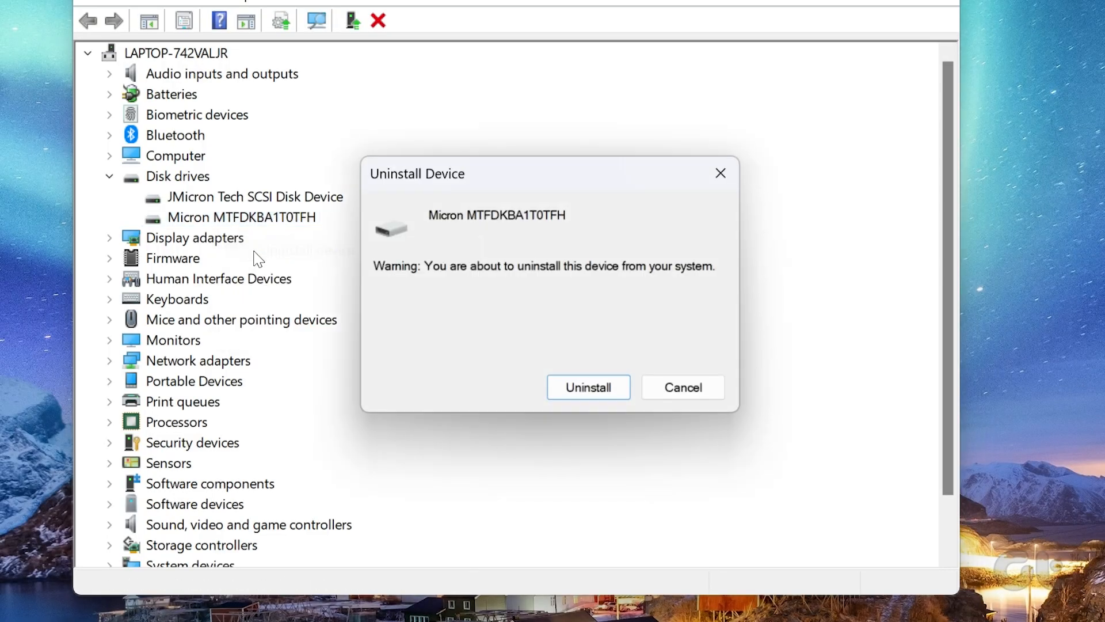
mouse_move(590, 389)
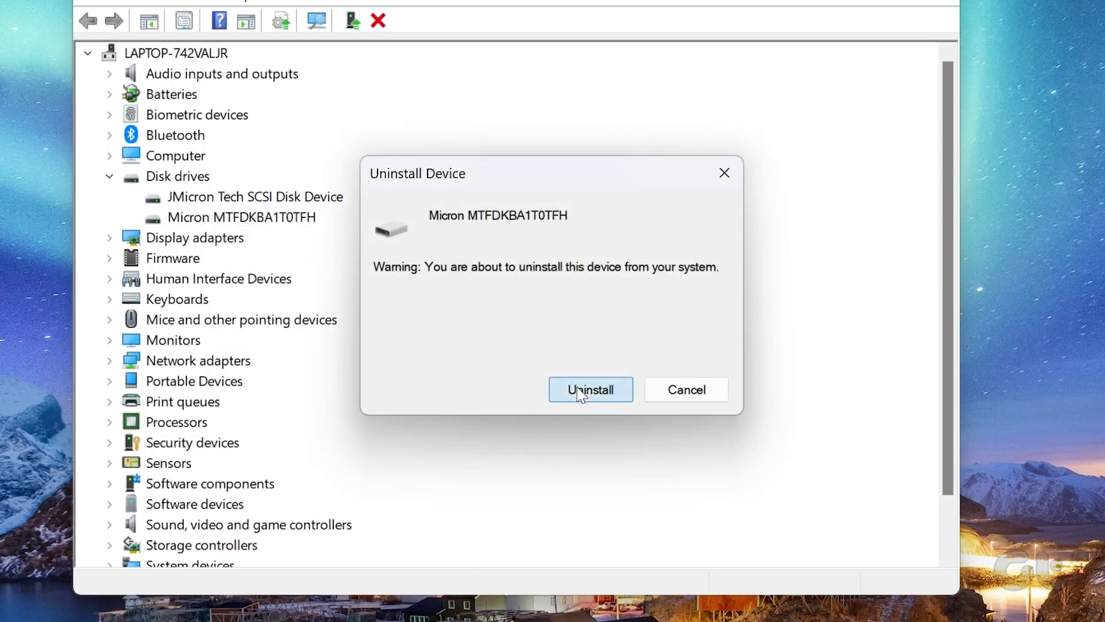
left_click(591, 389)
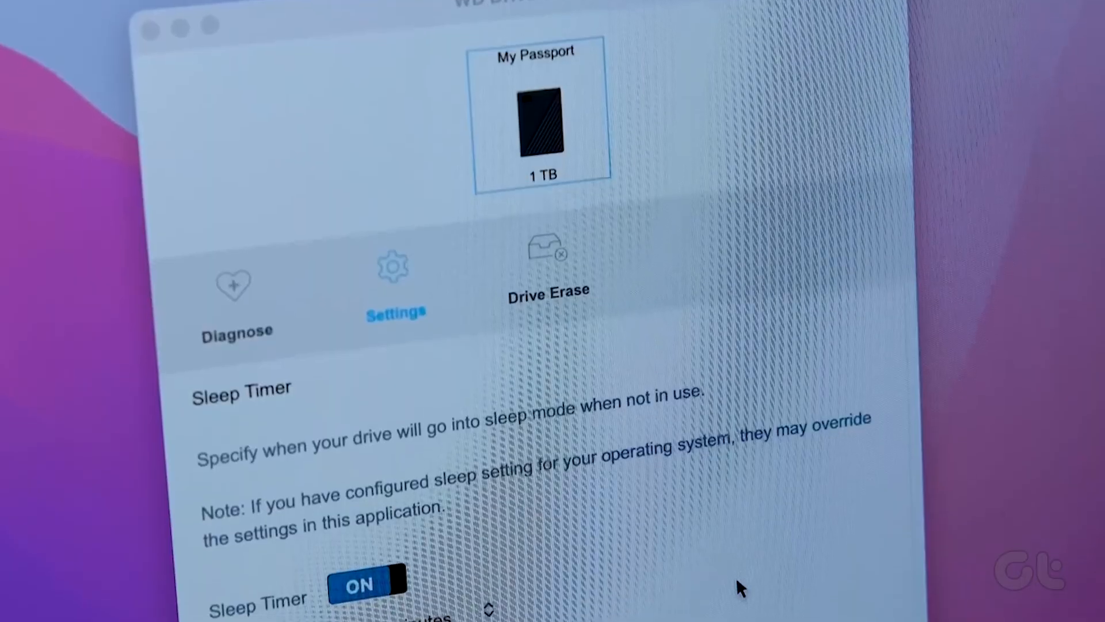
Step: Scroll the My Passport settings to view Sleep Timer at 30 minutes and LED on
scroll("down", 3)
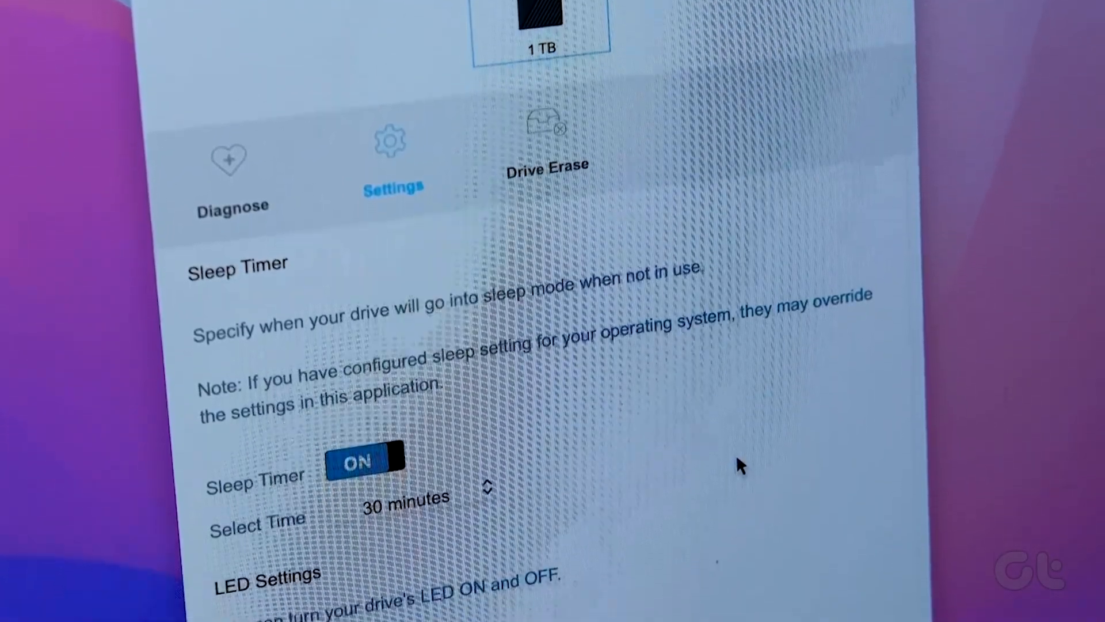
scroll("down", 3)
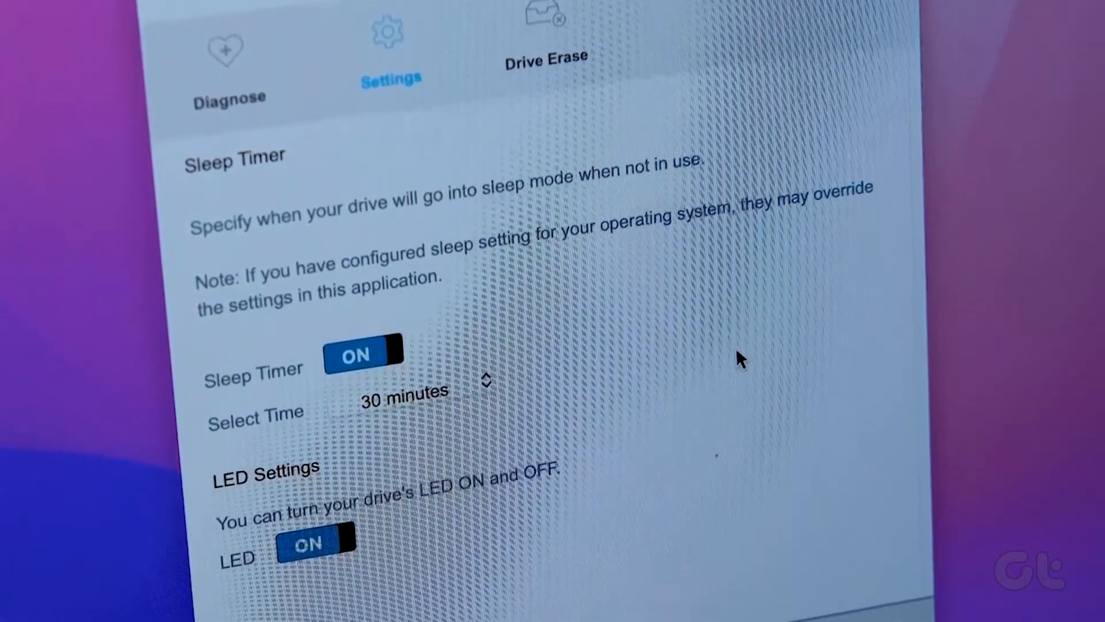